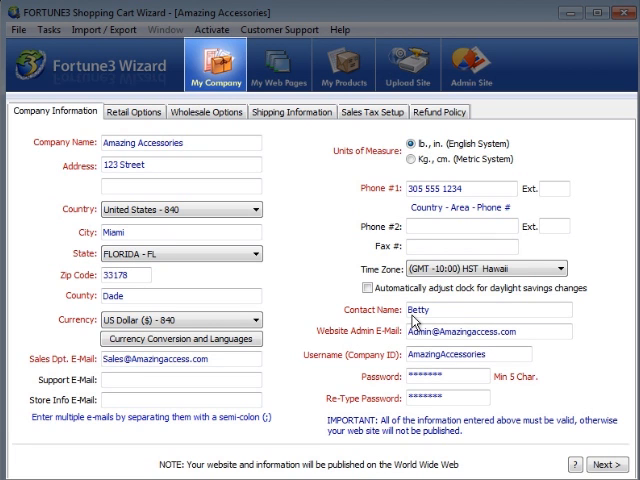
- Review the Retail Options, Wholesale Options and Refund Policy settings in My Company
left_click(132, 112)
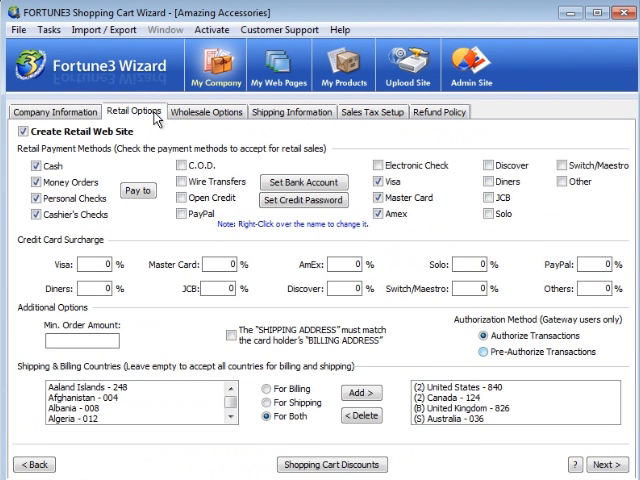
left_click(206, 112)
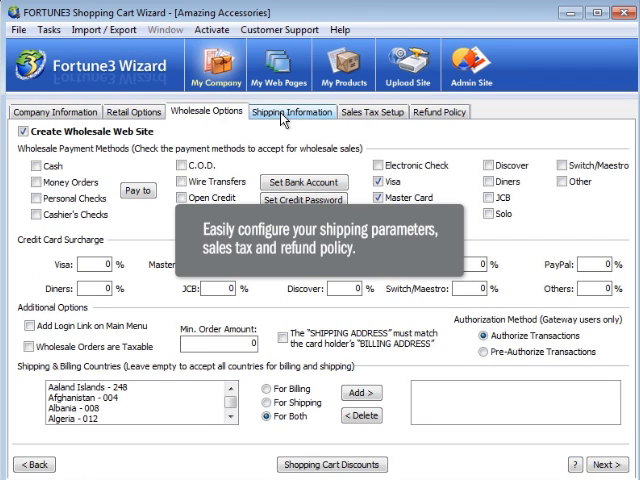
mouse_move(372, 112)
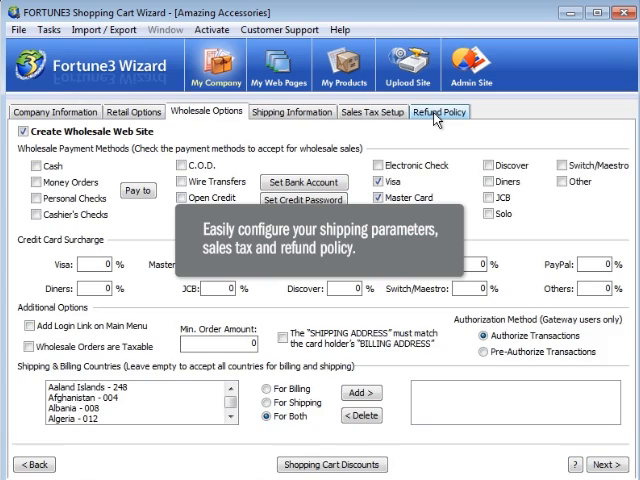
left_click(278, 64)
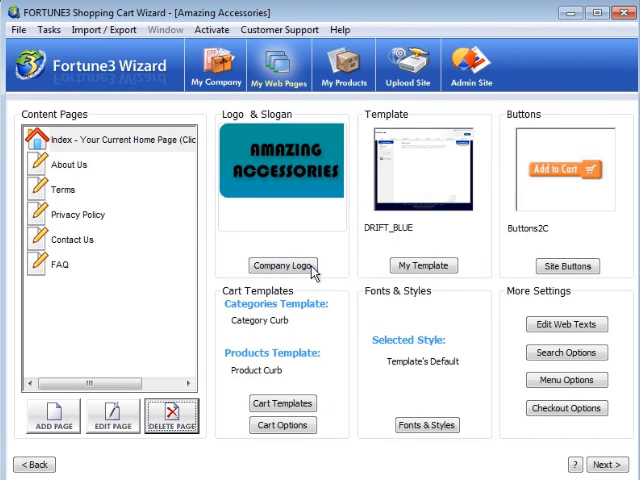
- Choose the PRINT_GREEN template from the Print family and save it as the site design
left_click(424, 264)
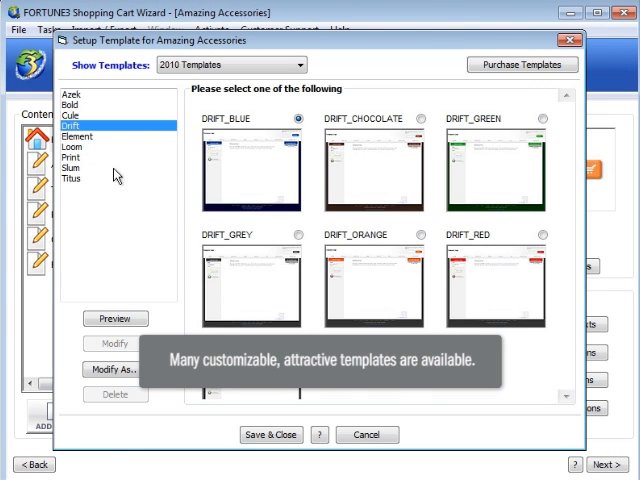
left_click(72, 156)
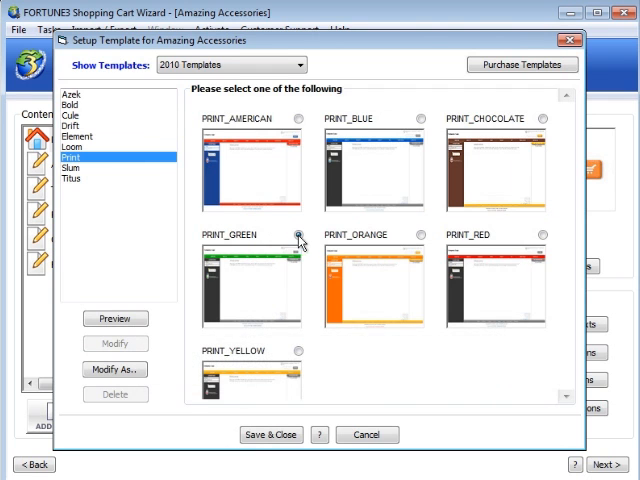
left_click(270, 434)
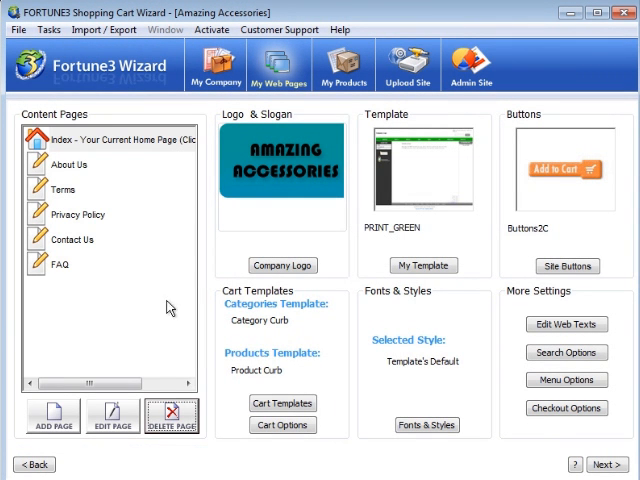
left_click(70, 164)
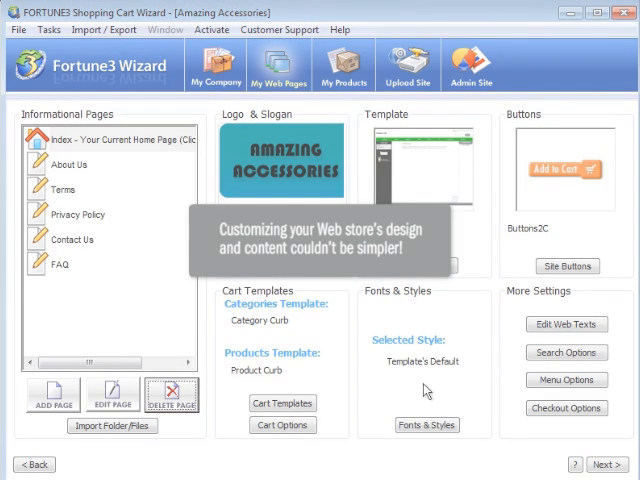
left_click(344, 64)
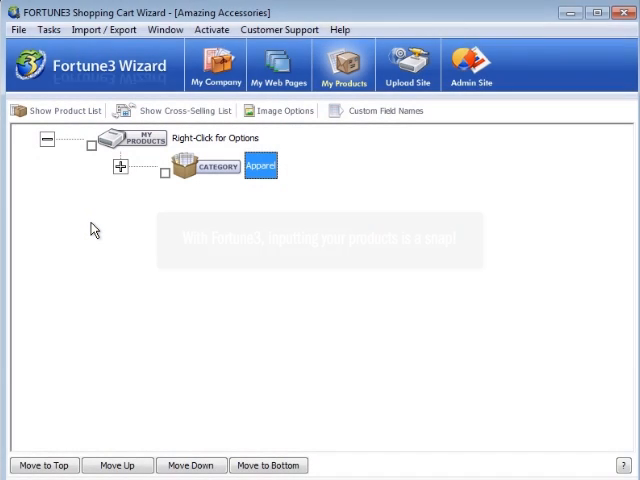
- Expand Apparel > Polos and Tees and review Solid Polo's More Info and Webpage Info details
left_click(344, 64)
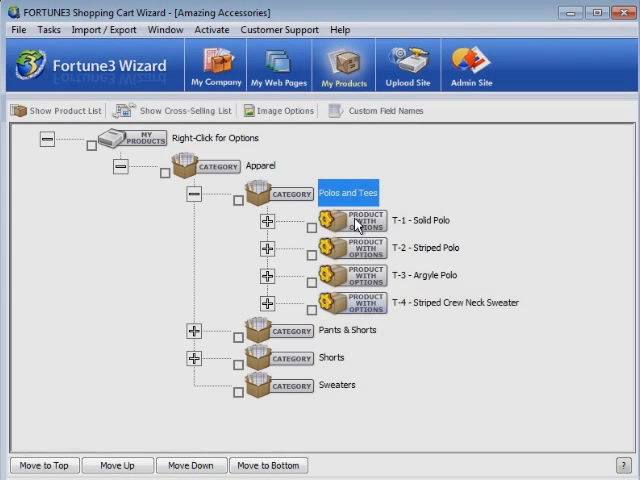
double_click(350, 218)
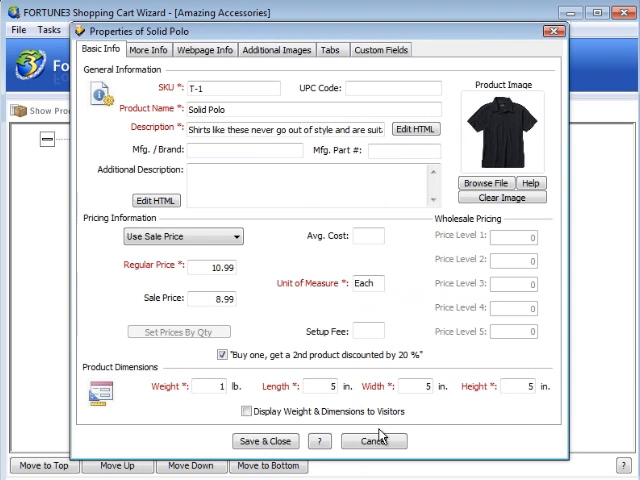
left_click(148, 48)
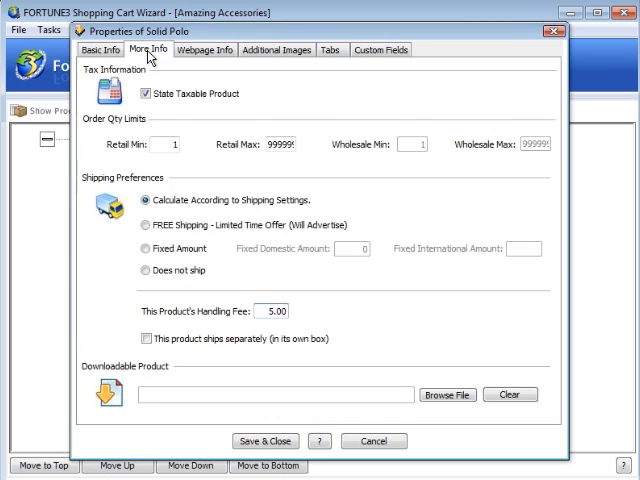
left_click(204, 48)
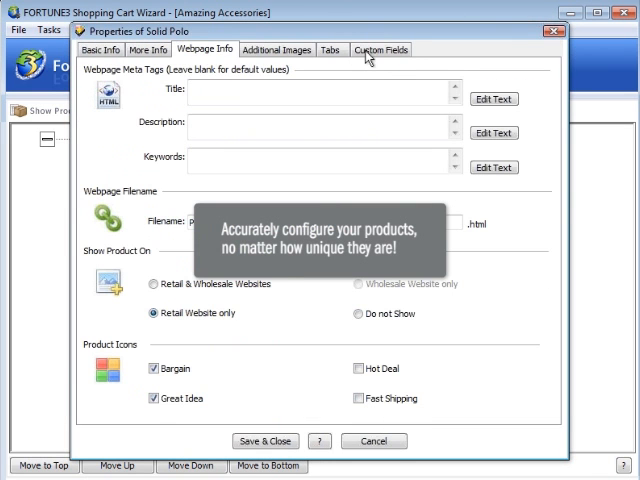
left_click(380, 48)
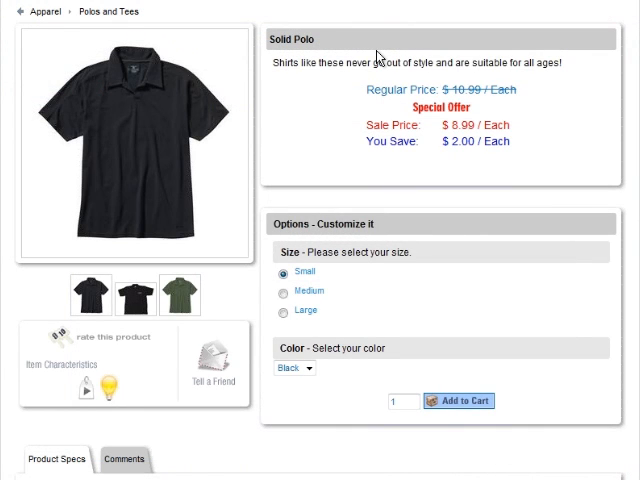
- Scroll the Solid Polo storefront page through its options and Other Customers Also Purchased
scroll("down", 3)
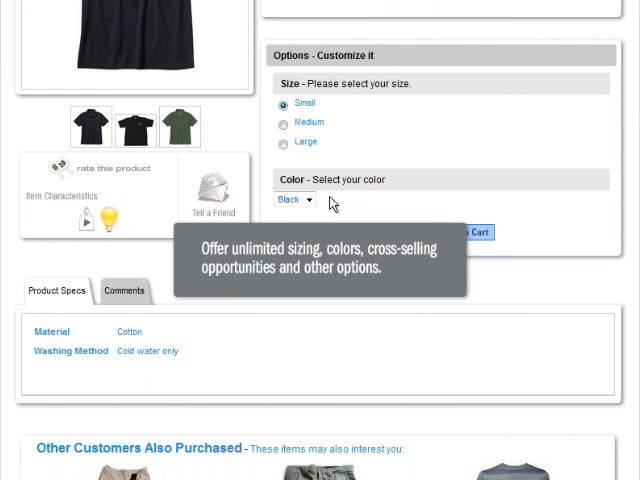
scroll("down", 3)
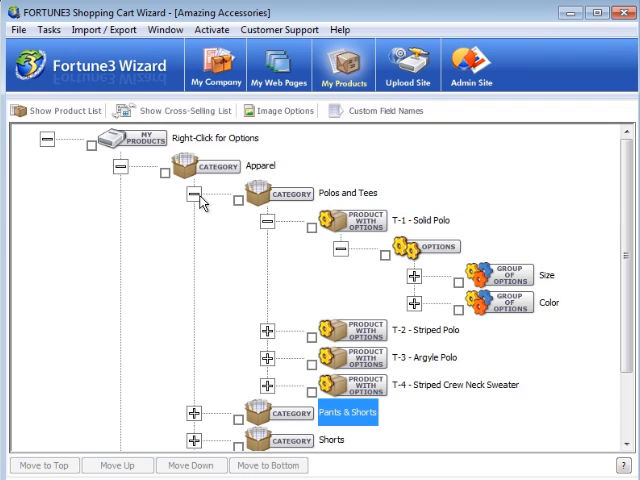
mouse_move(150, 96)
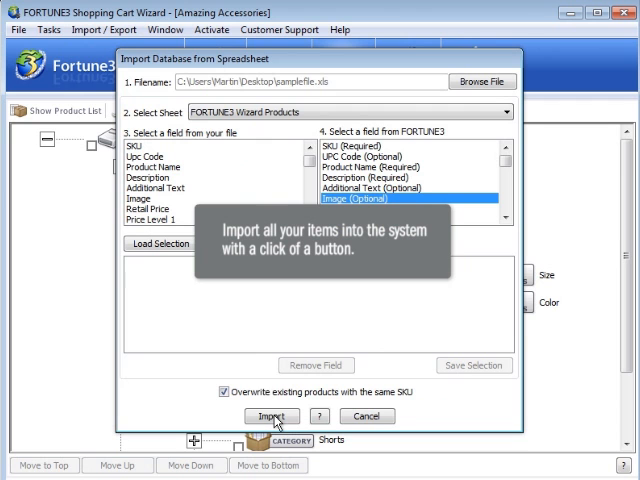
- Run the spreadsheet product import with file columns mapped to Fortune3 fields
left_click(272, 416)
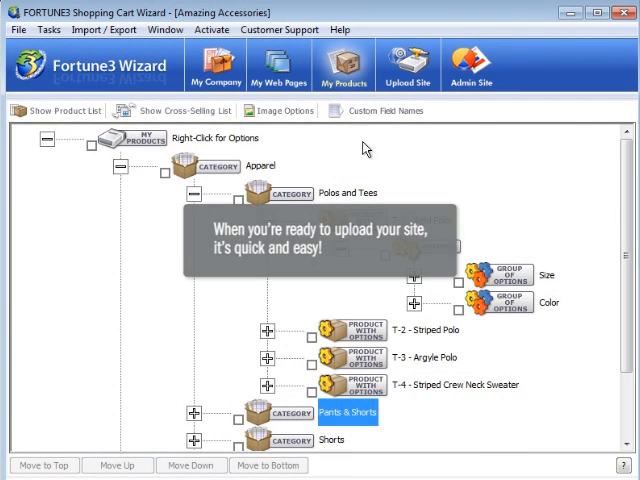
- Show the Upload Site screen and review the Please Checkmark to Upload options
left_click(408, 64)
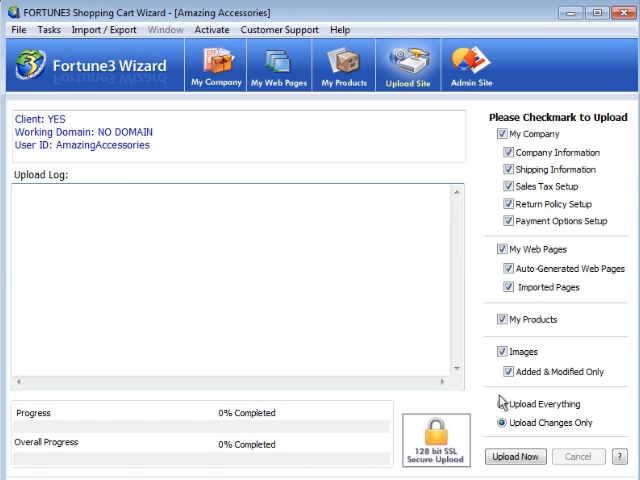
left_click(516, 456)
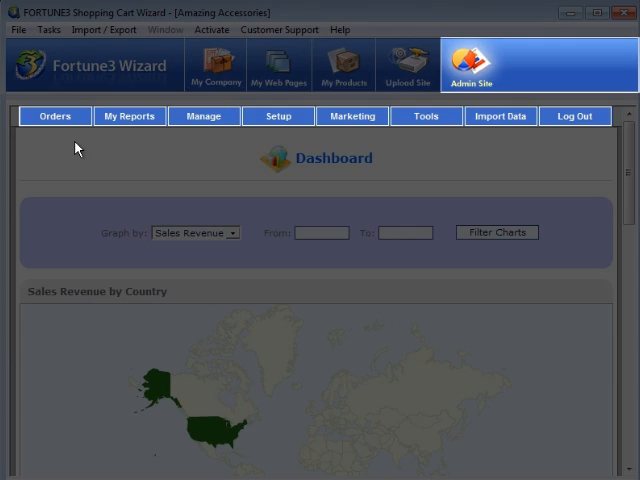
- Bring up the order search form from the Orders actions and scroll through it
left_click(54, 116)
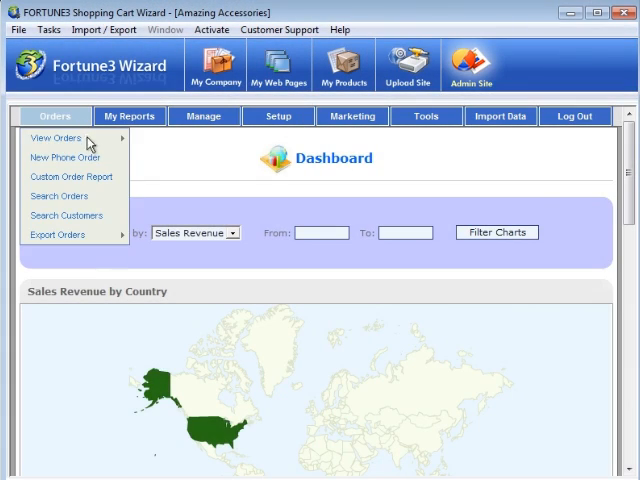
left_click(54, 140)
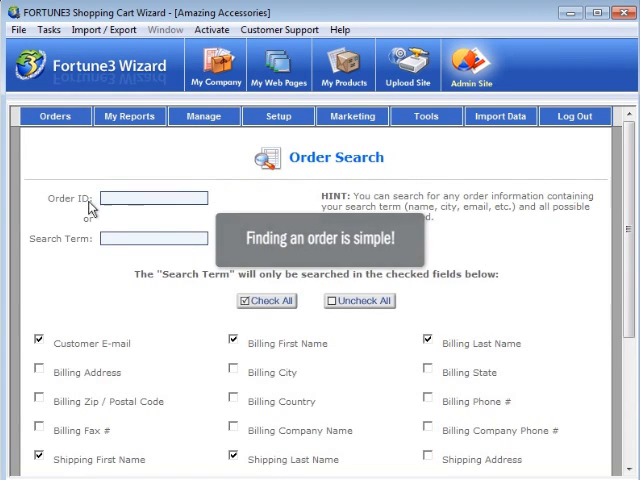
scroll("down", 3)
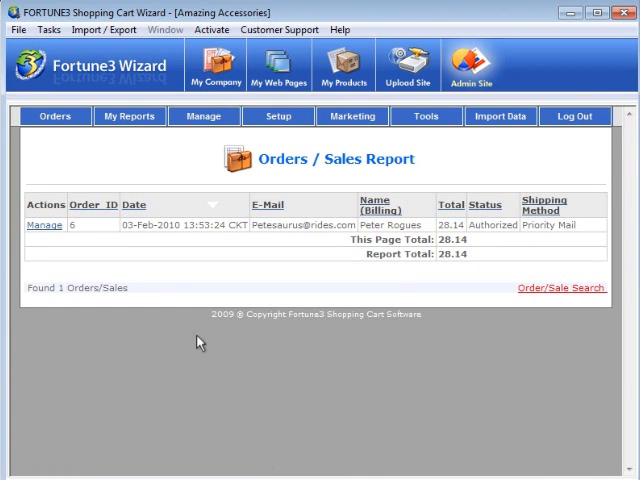
- Start a new phone order from the Orders actions and scroll through its entry form
left_click(54, 116)
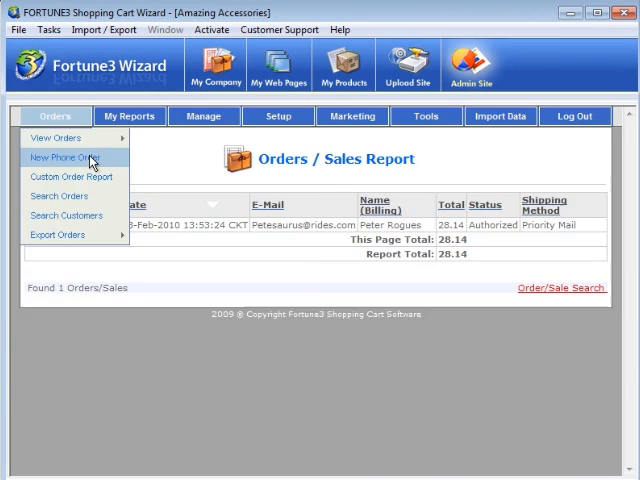
left_click(64, 158)
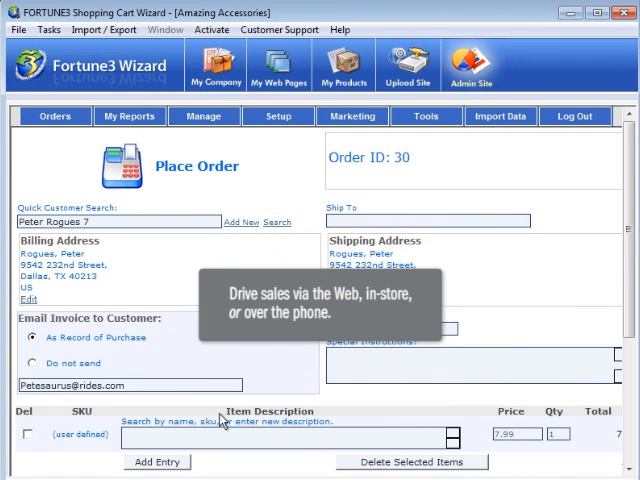
scroll("down", 3)
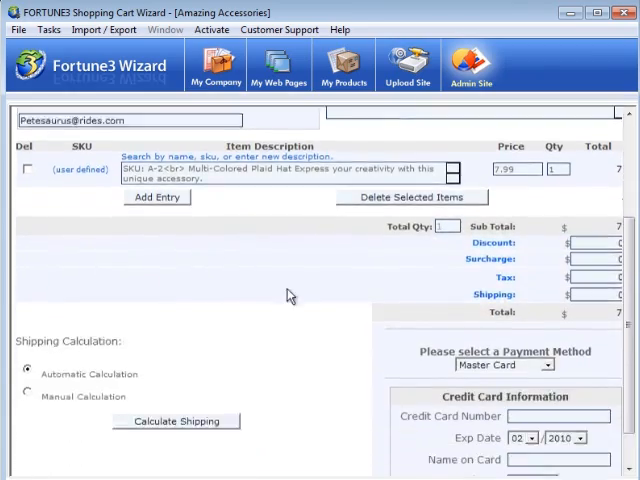
scroll("down", 3)
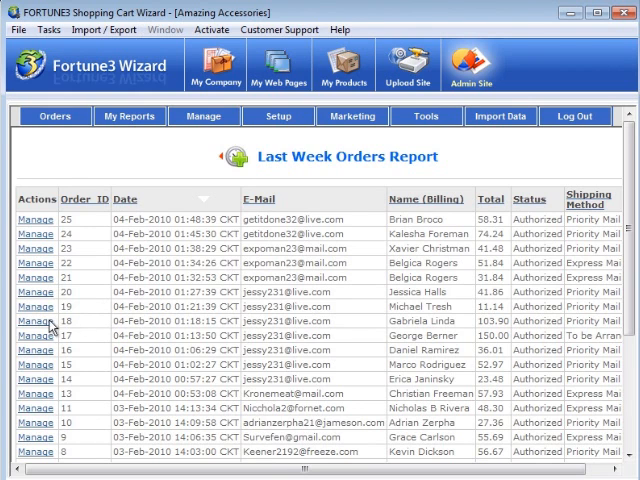
- Manage one order and print its shipping label, then browse the Tools options
left_click(36, 320)
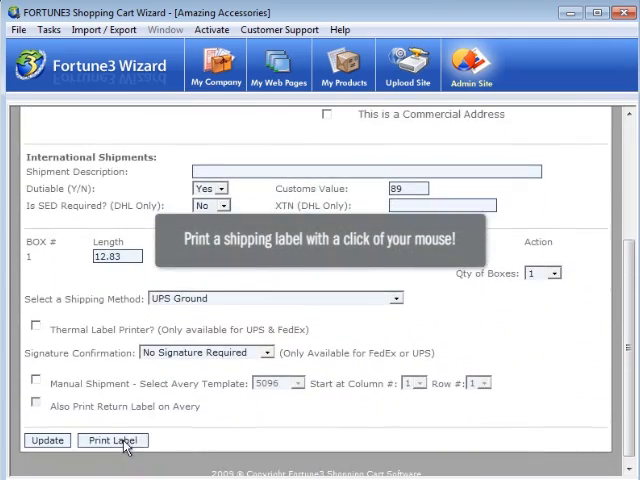
left_click(112, 440)
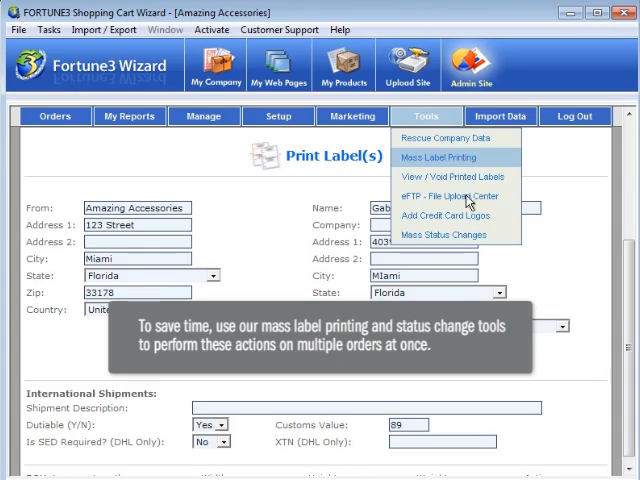
left_click(438, 156)
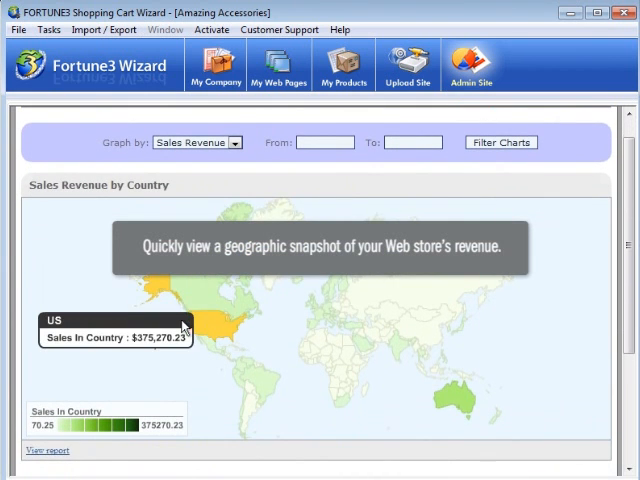
left_click(184, 328)
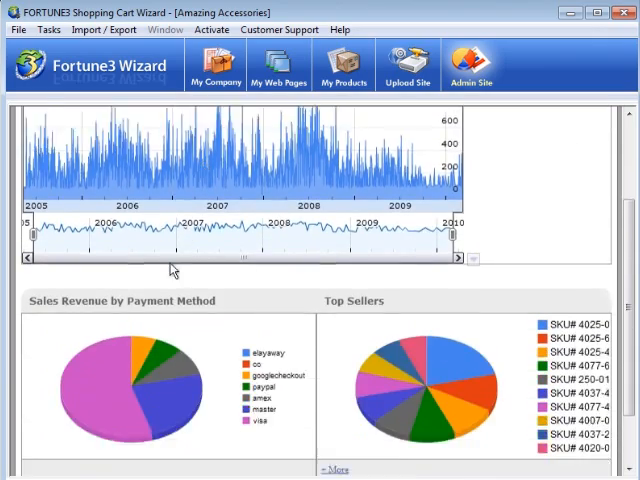
scroll("down", 3)
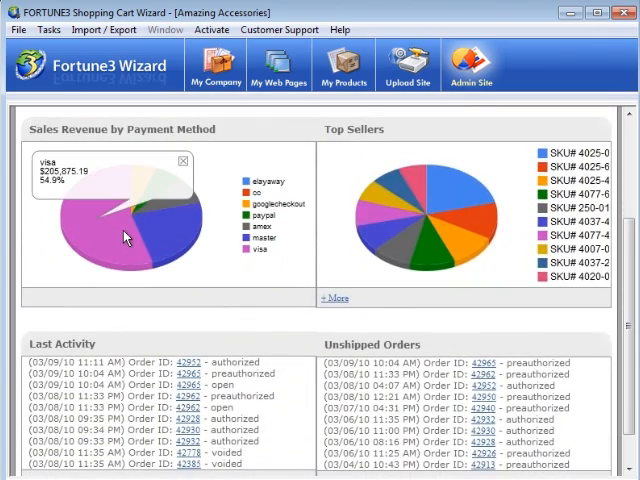
left_click(128, 116)
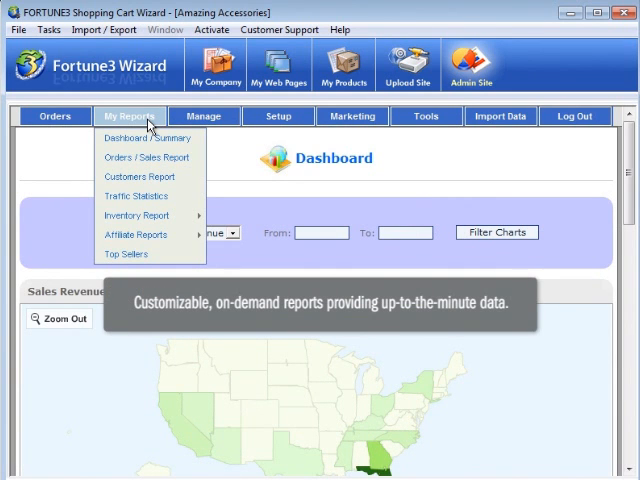
mouse_move(150, 138)
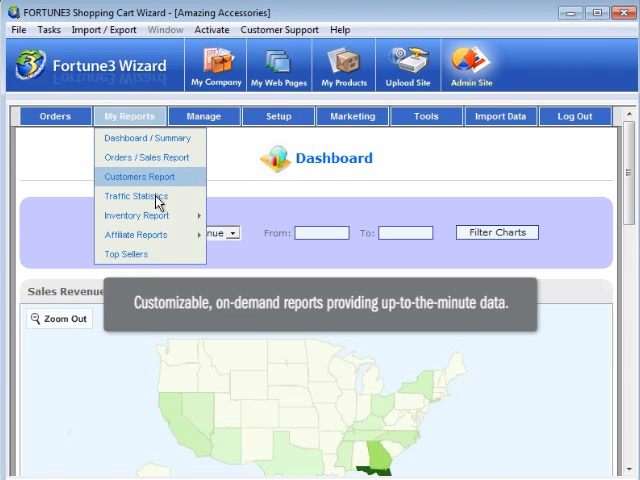
mouse_move(136, 216)
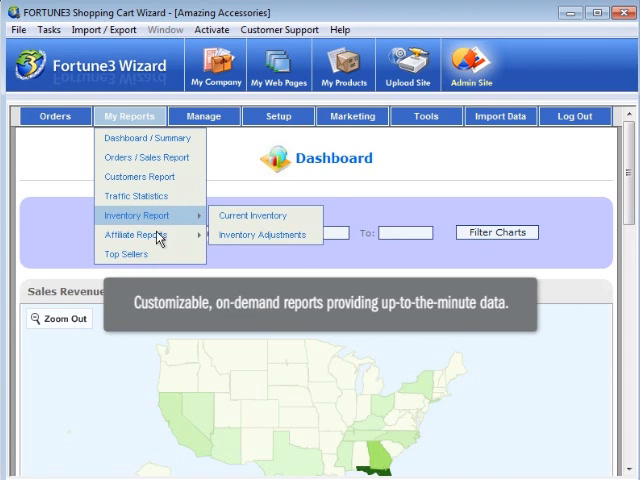
mouse_move(136, 234)
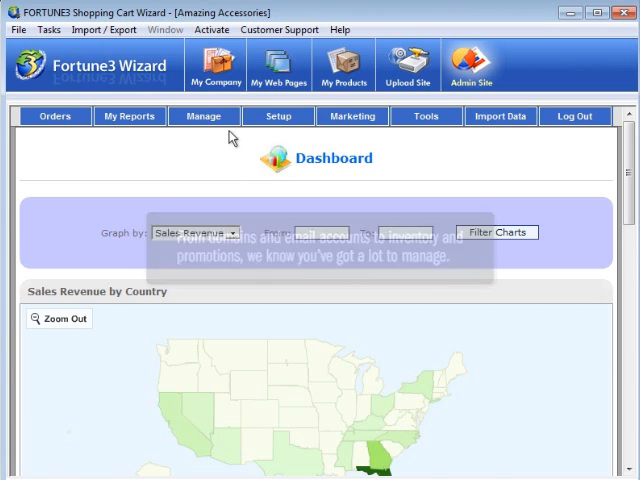
- Enter amazingapparel.com as a domain in My Domains under Manage
left_click(204, 116)
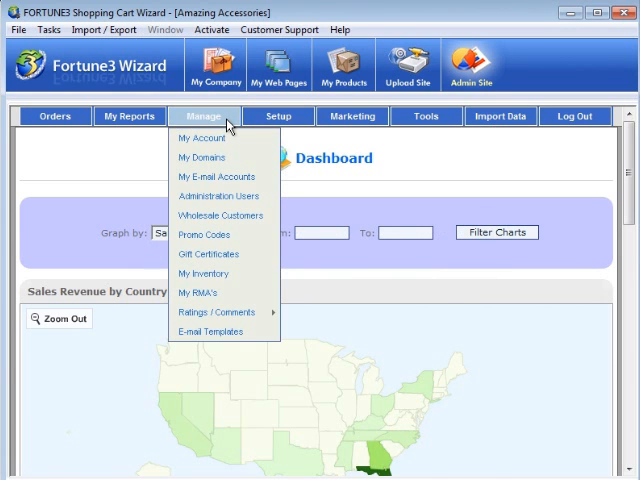
mouse_move(196, 136)
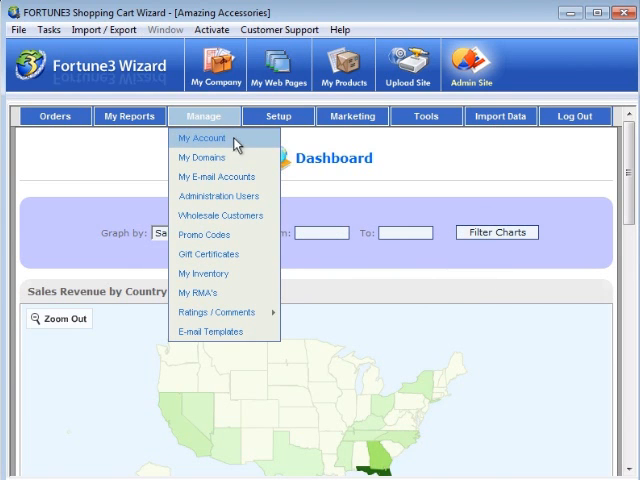
left_click(200, 156)
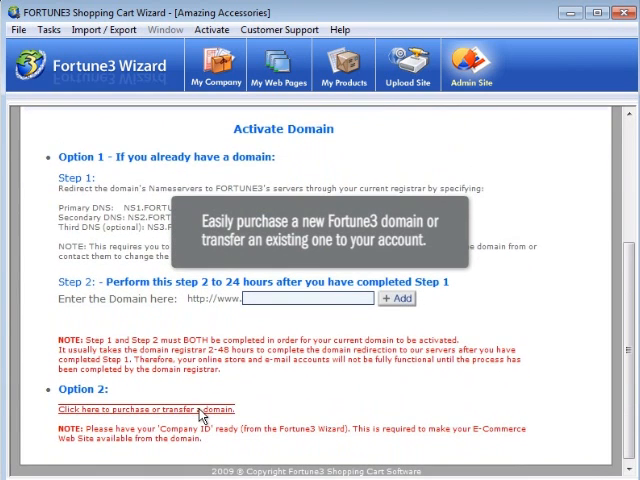
type("amazingapparel.com")
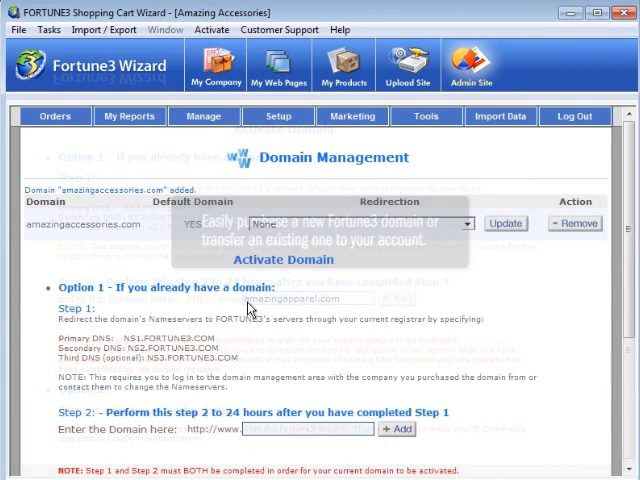
left_click(204, 116)
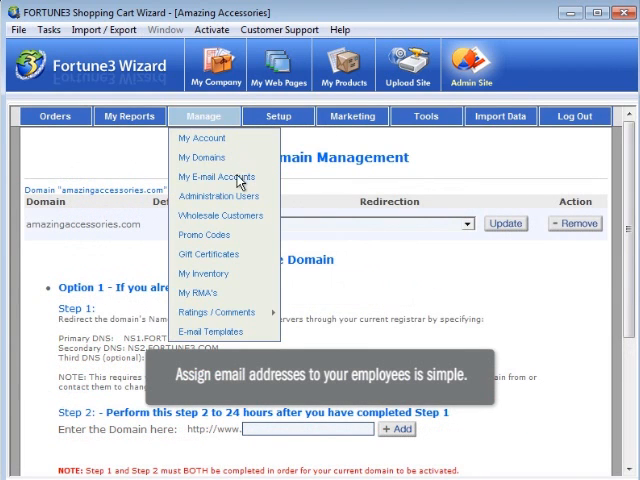
- Create a 'sales' email account on the store's domain in the Email Manager
left_click(220, 176)
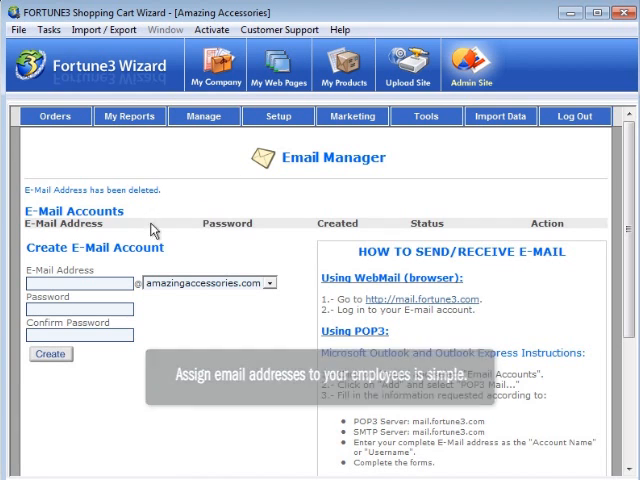
type("sales")
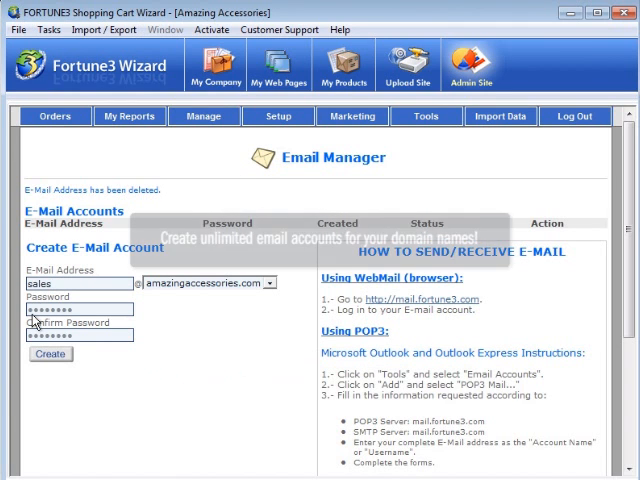
left_click(50, 354)
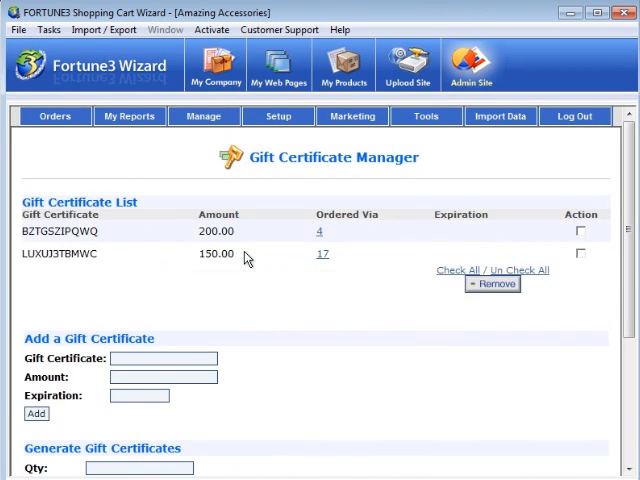
mouse_move(236, 176)
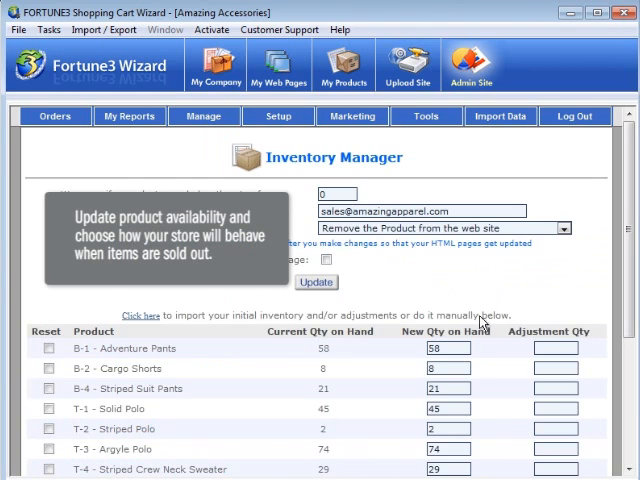
- Update the inventory with the new on-hand quantities, then move on to the store Setup options
left_click(316, 282)
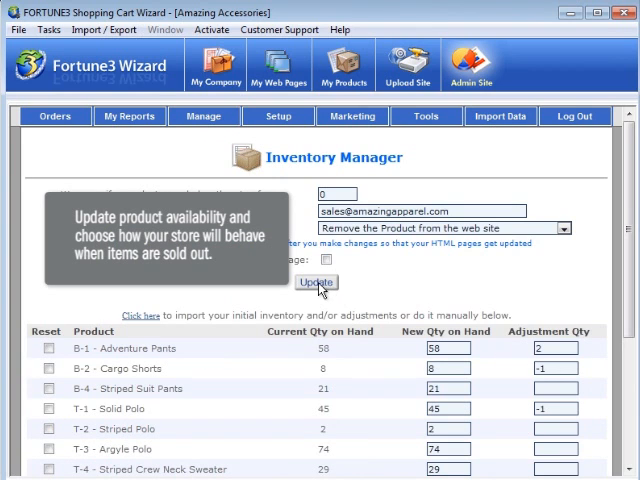
left_click(316, 282)
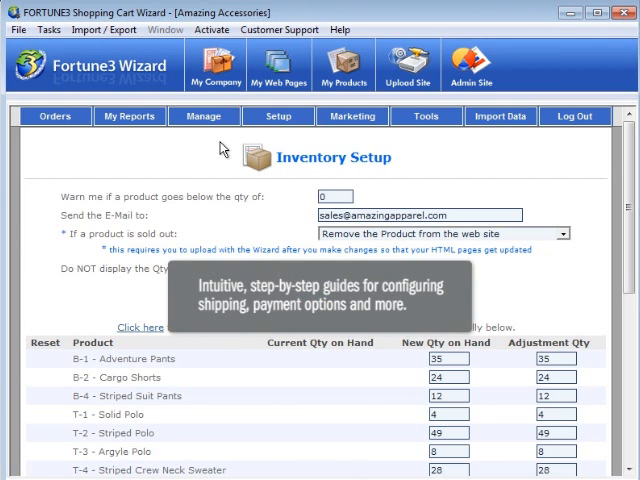
left_click(278, 116)
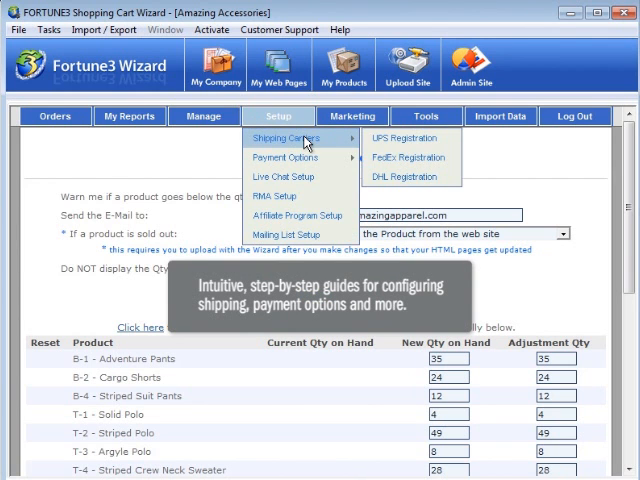
mouse_move(284, 156)
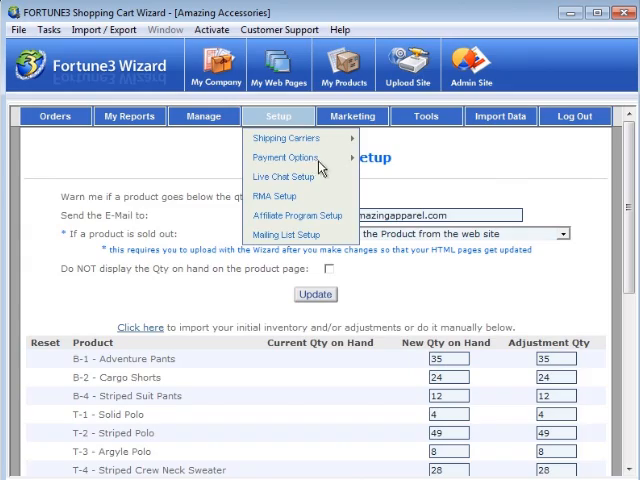
- Choose Mailing List Setup from the Setup menu
left_click(282, 176)
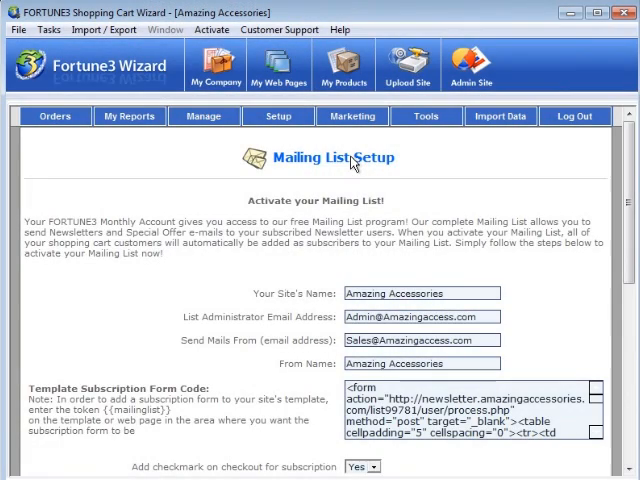
- Go to Marketing to reach the Product Feeds for Google Base, Yahoo Shopping and other sites
left_click(352, 116)
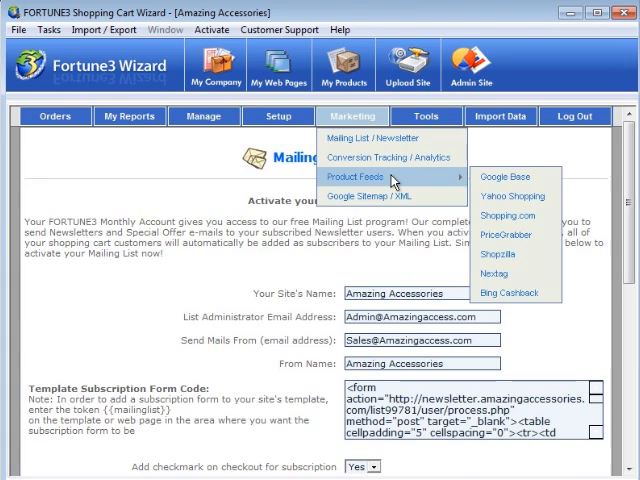